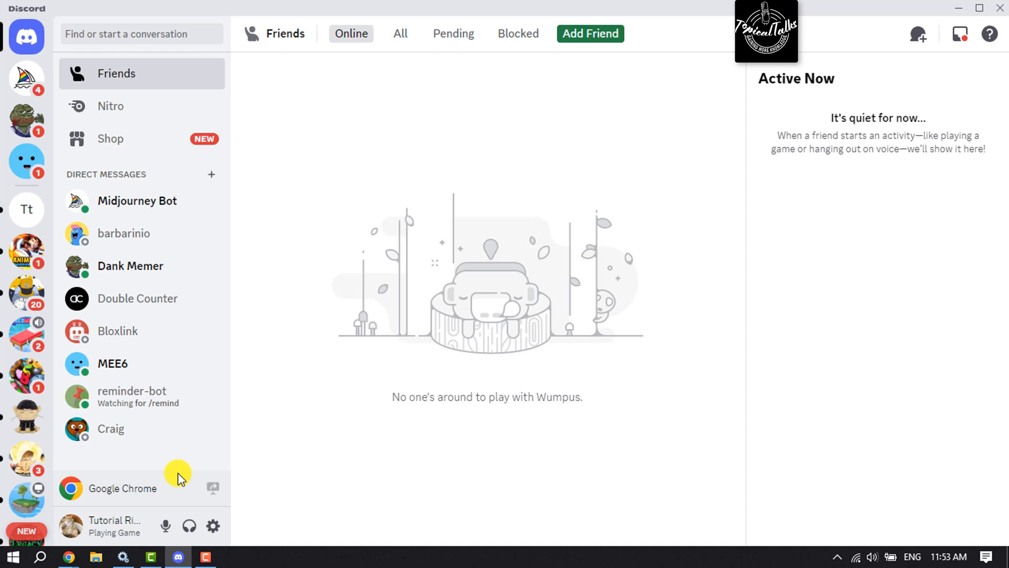
mouse_move(189, 475)
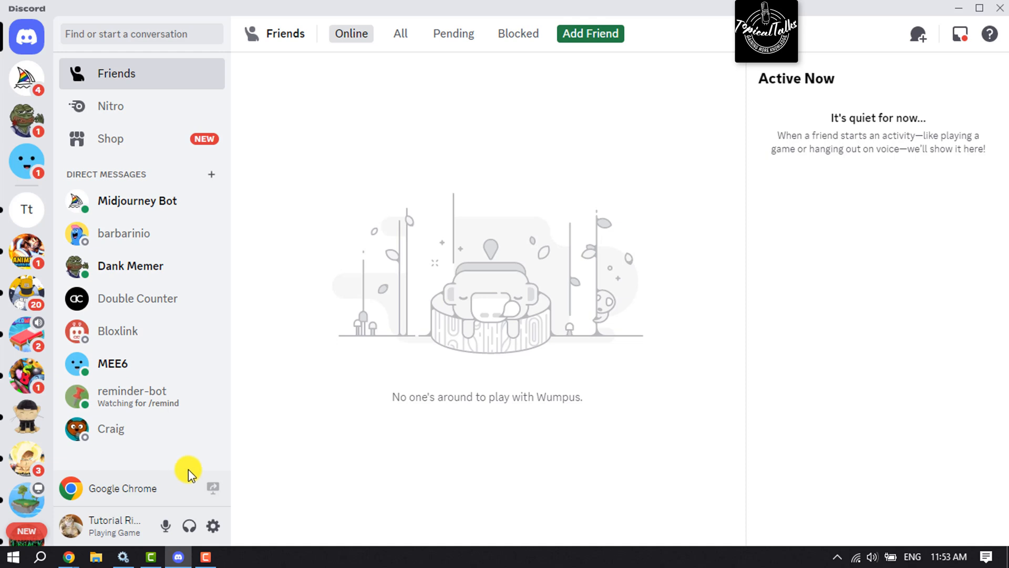
mouse_move(213, 527)
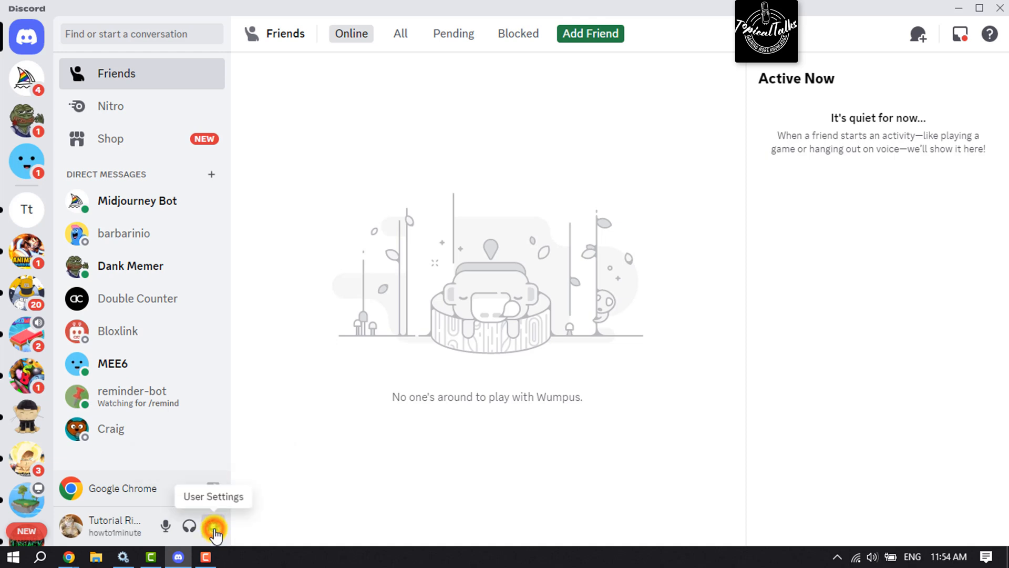
- Enable hardware acceleration for video encoding in the Voice & Video settings
left_click(215, 529)
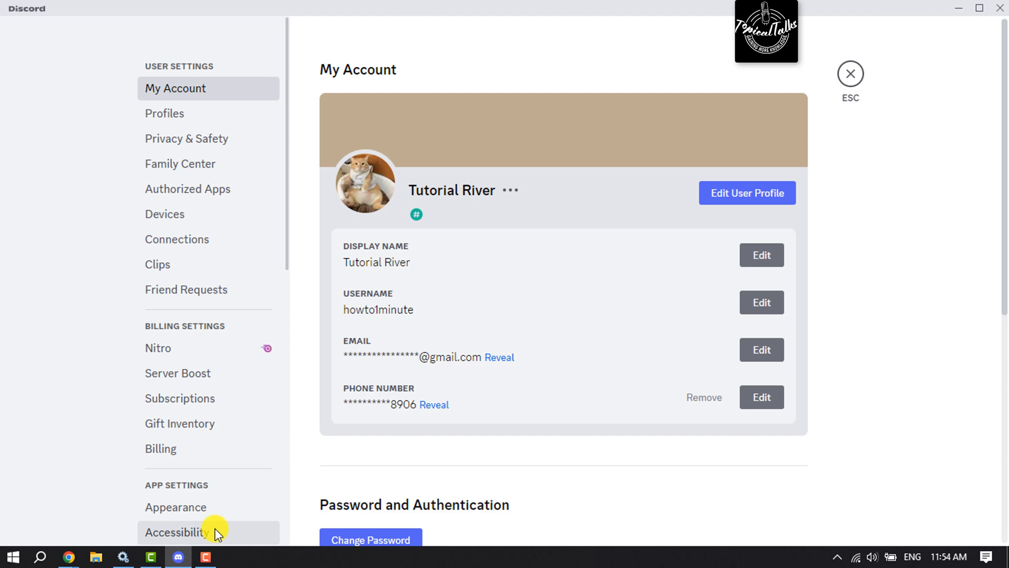
scroll("down", 3)
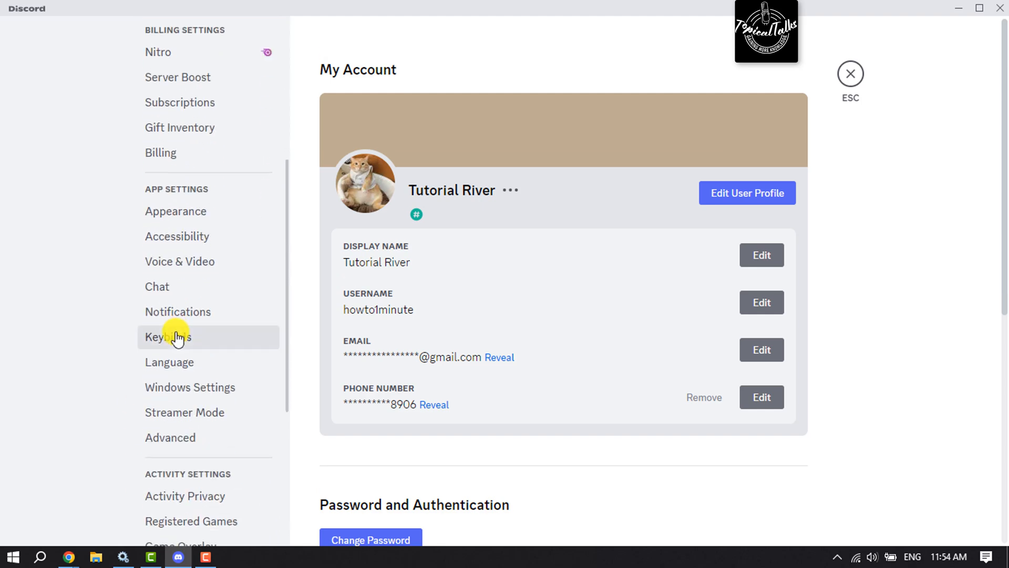
mouse_move(197, 265)
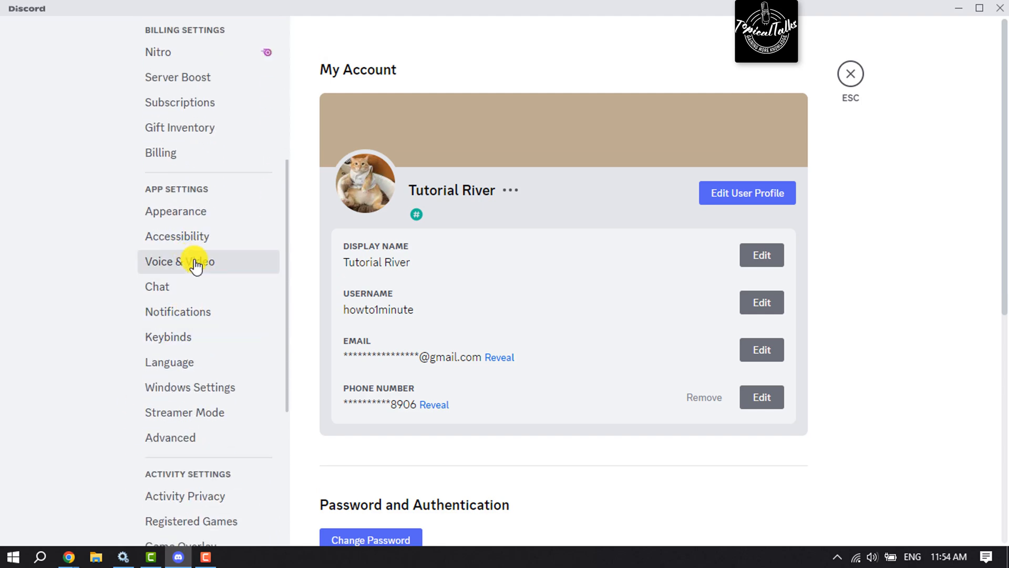
left_click(180, 262)
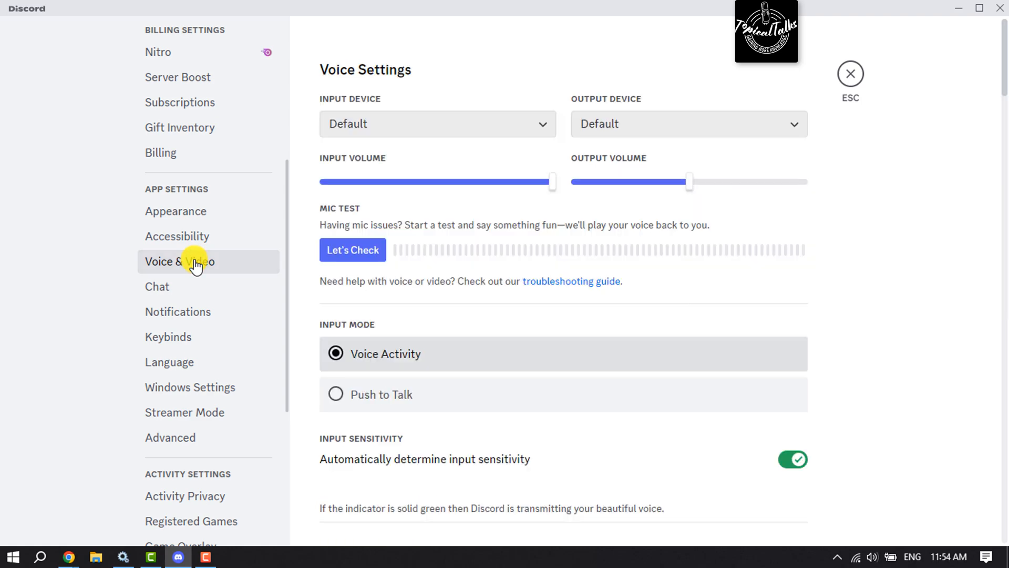
scroll("down", 3)
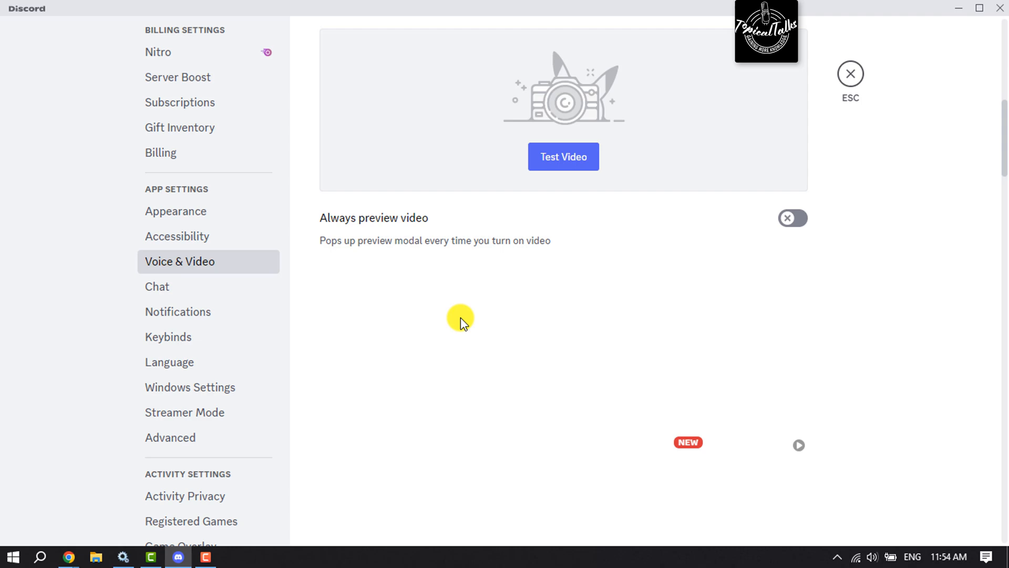
scroll("down", 3)
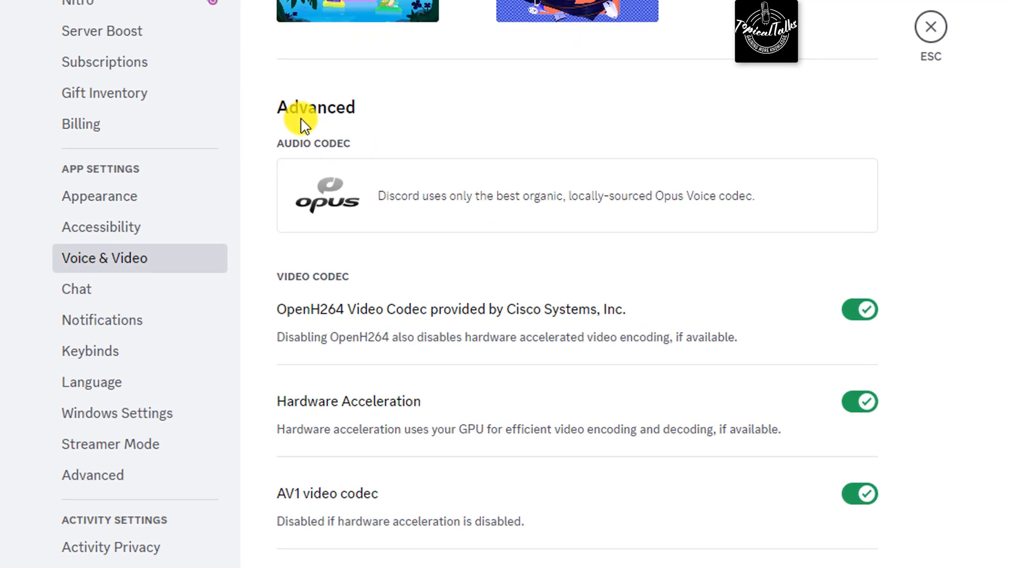
mouse_move(313, 416)
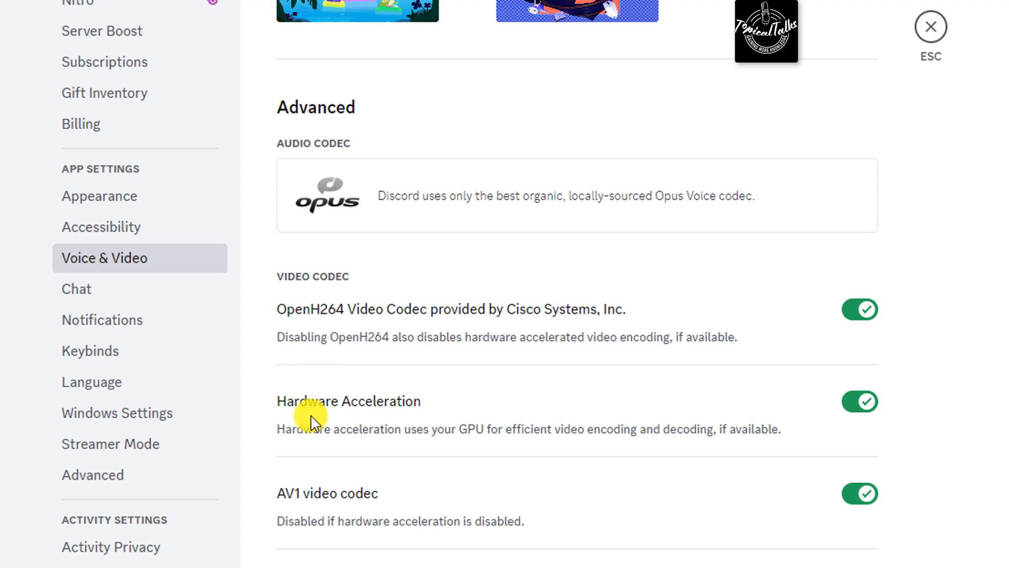
mouse_move(803, 430)
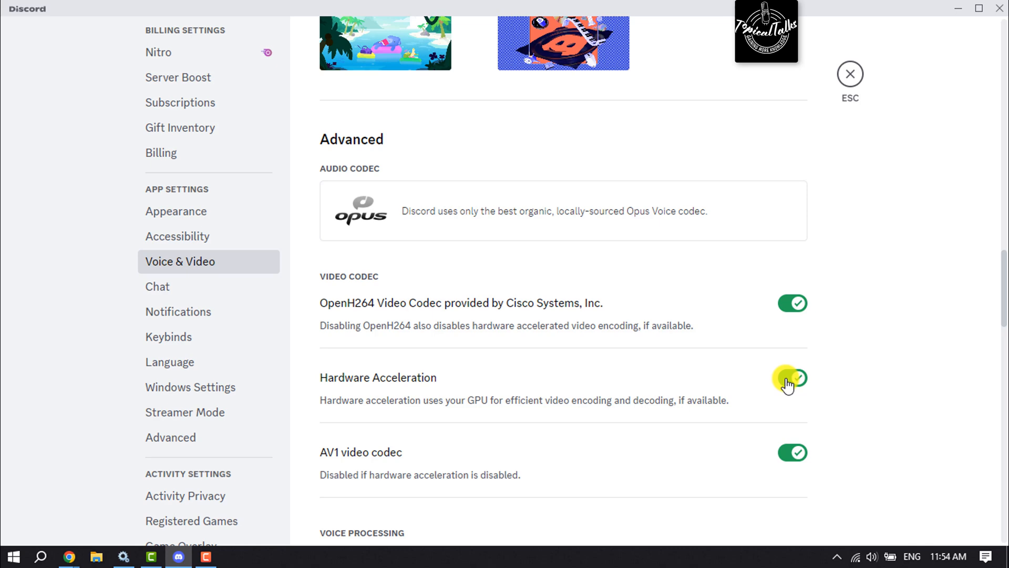
left_click(850, 73)
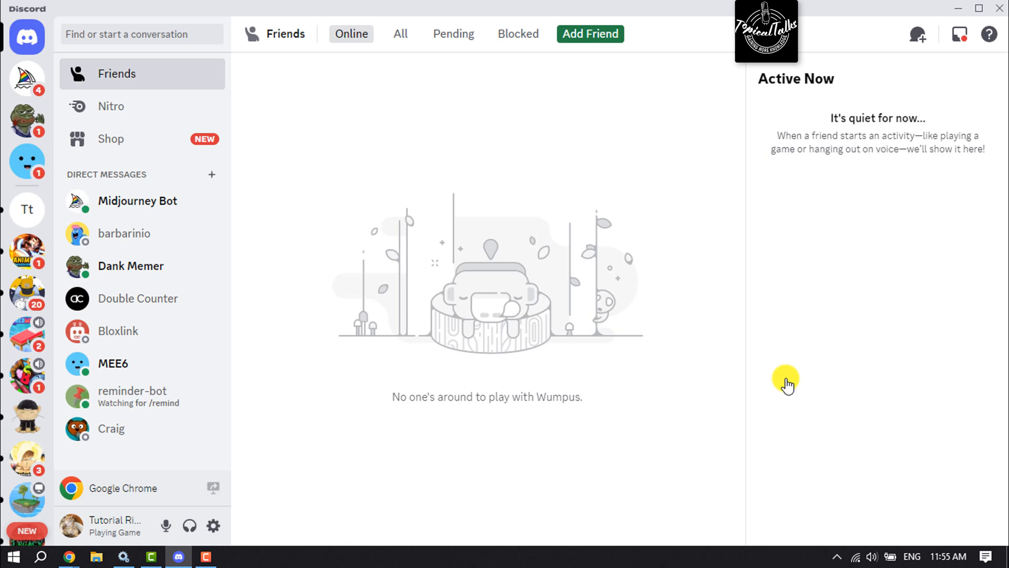
mouse_move(773, 368)
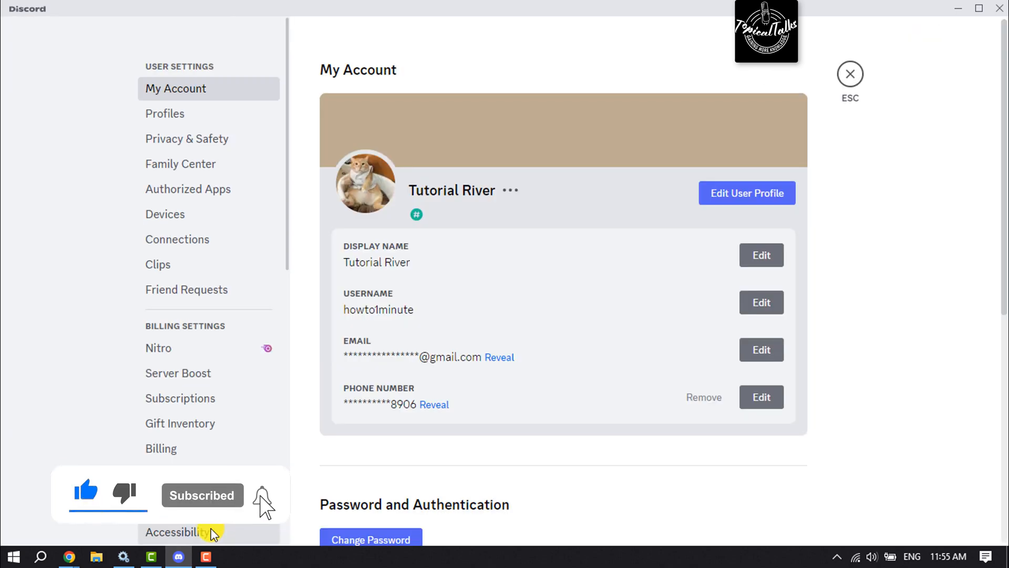
- Review Voice & Video once more, leave settings for Friends, then reopen user settings
scroll("down", 3)
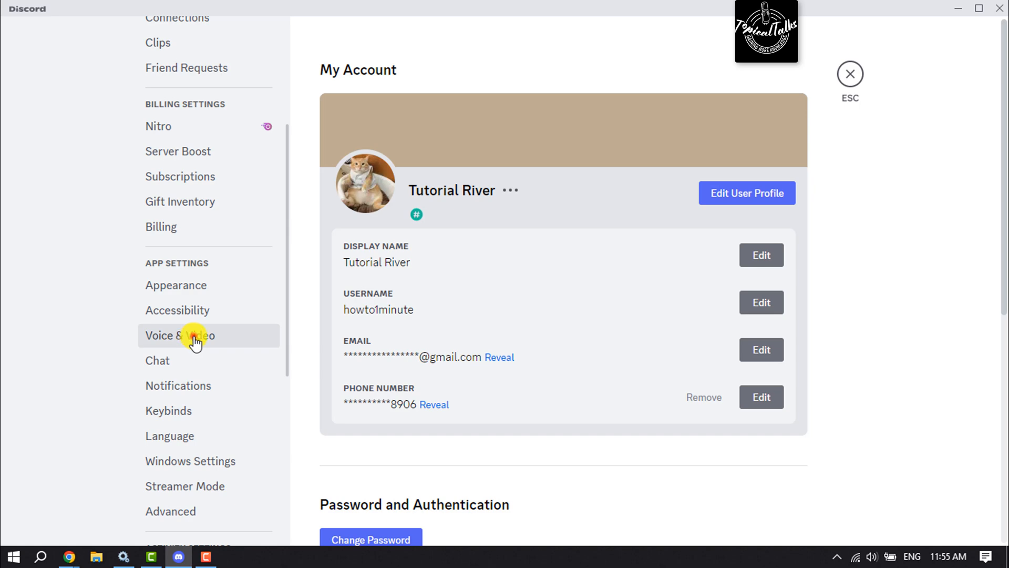
left_click(180, 335)
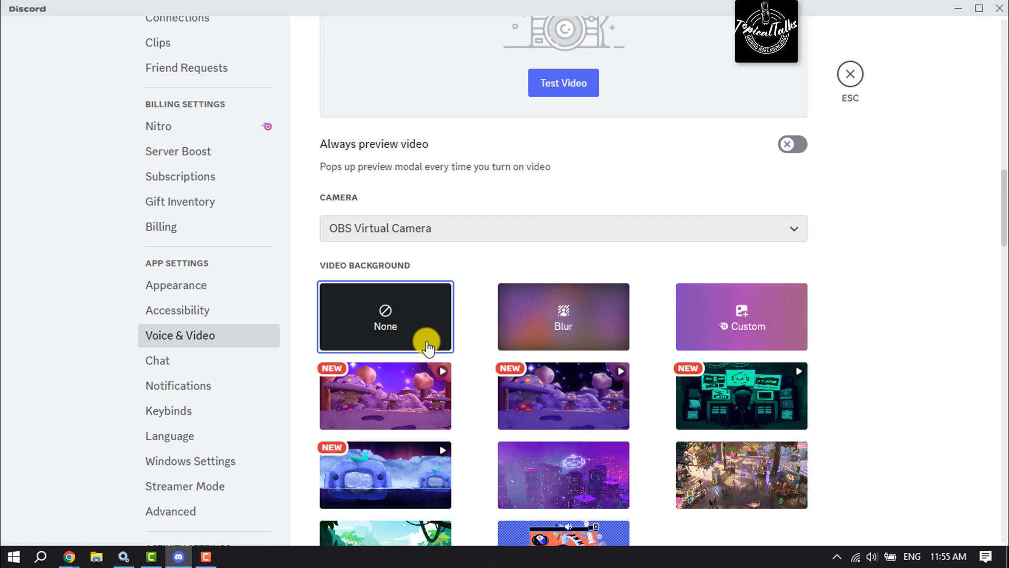
scroll("down", 3)
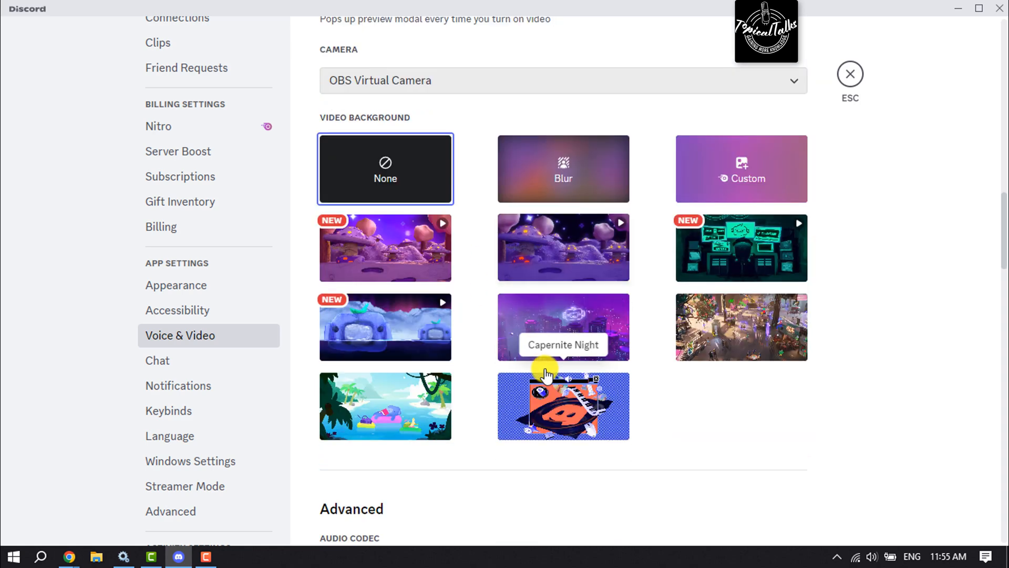
scroll("up", 3)
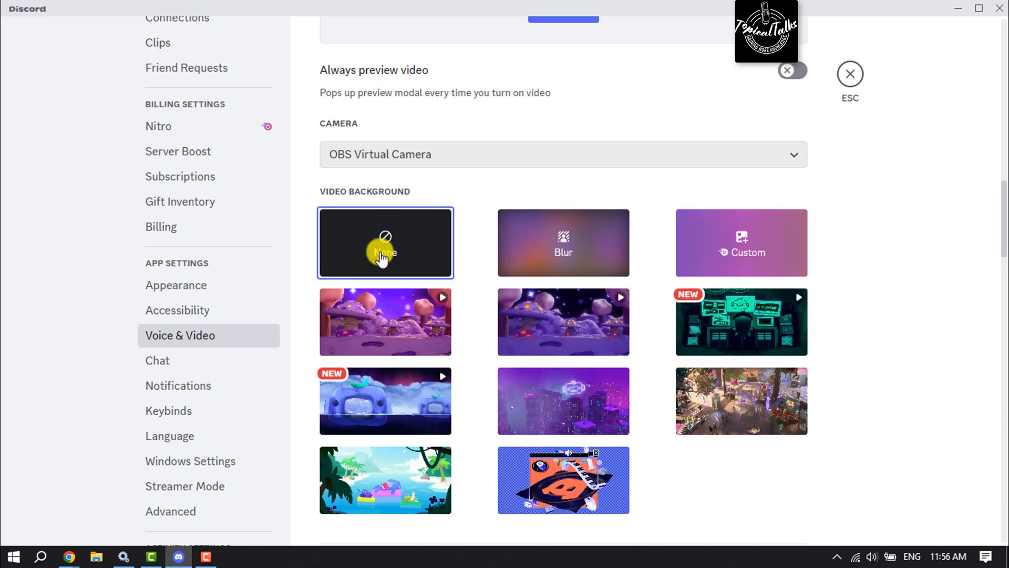
mouse_move(549, 106)
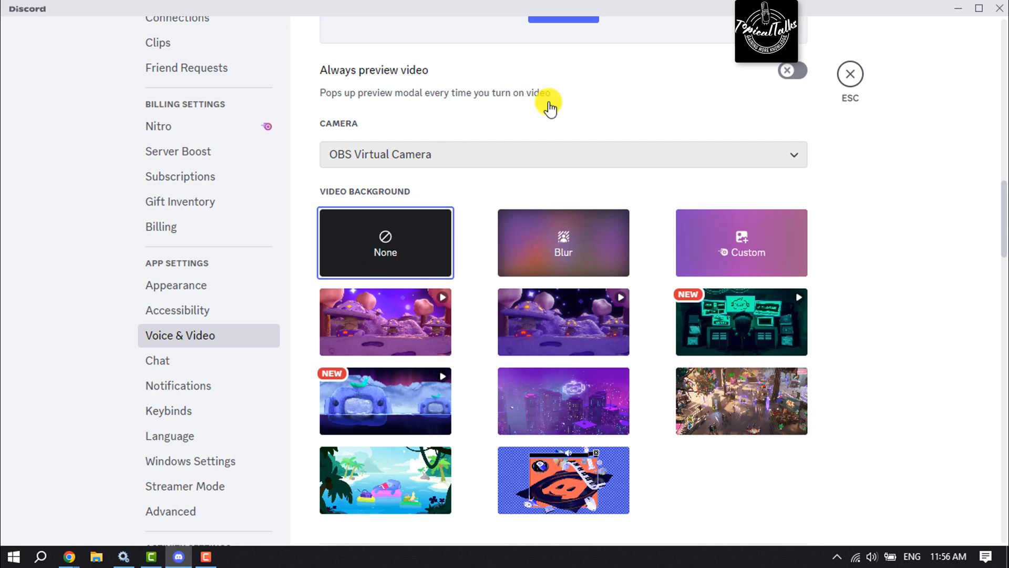
mouse_move(816, 273)
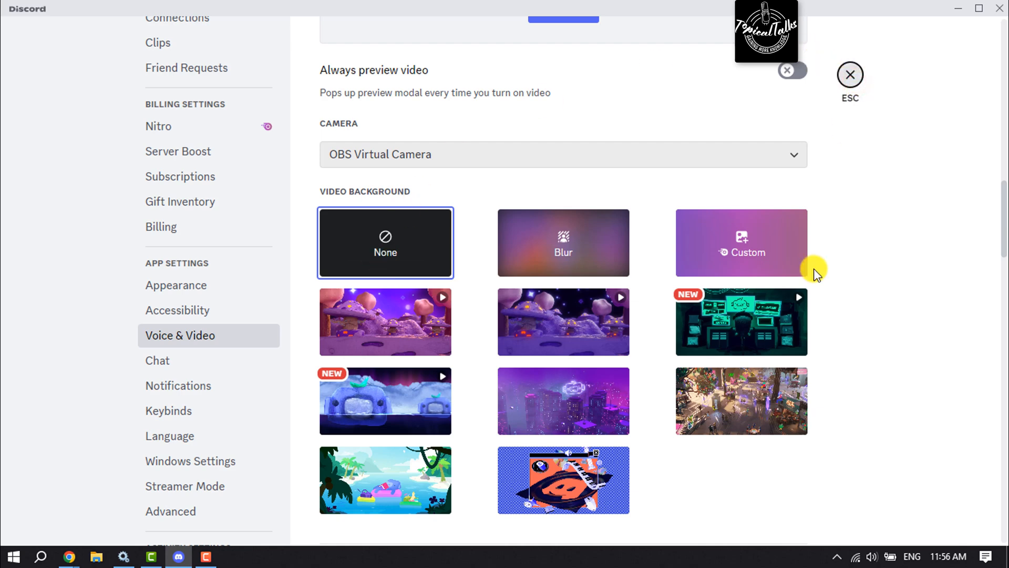
left_click(849, 73)
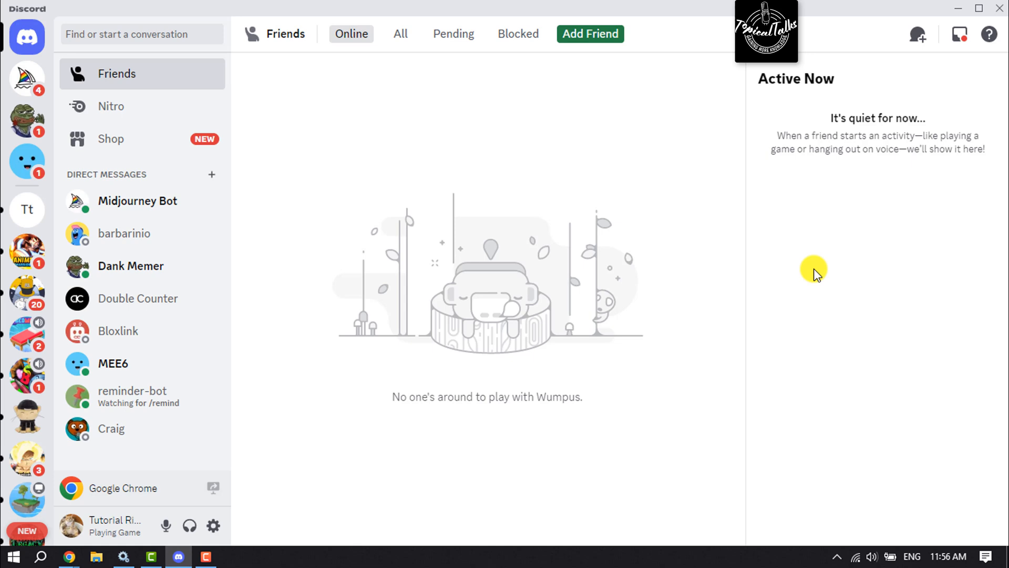
mouse_move(642, 263)
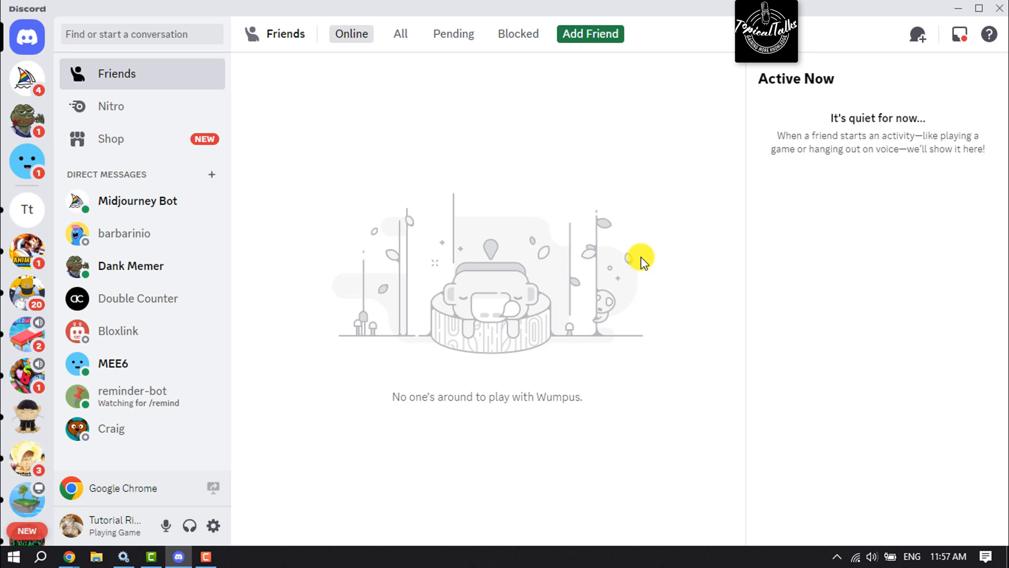
mouse_move(634, 255)
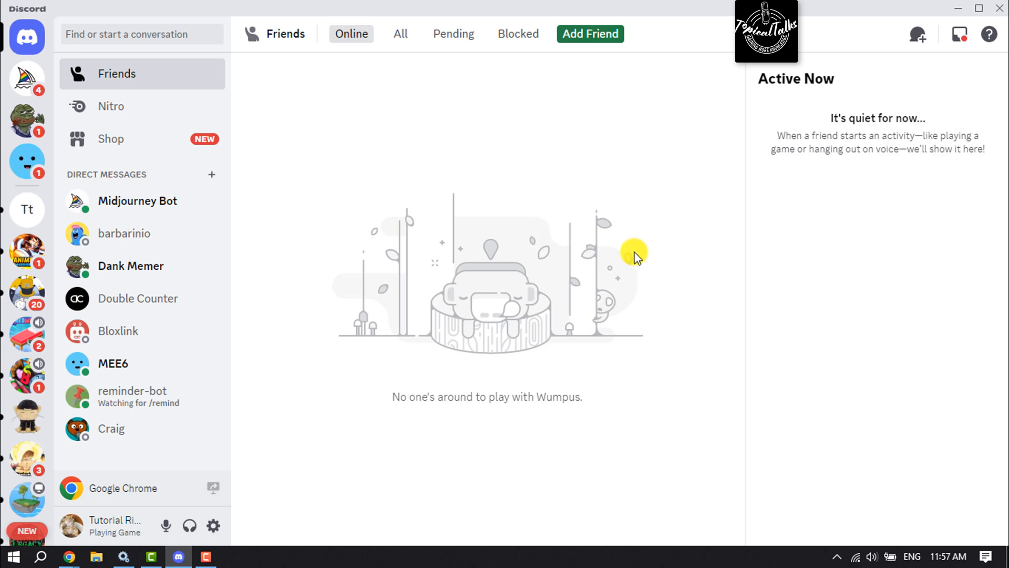
mouse_move(640, 251)
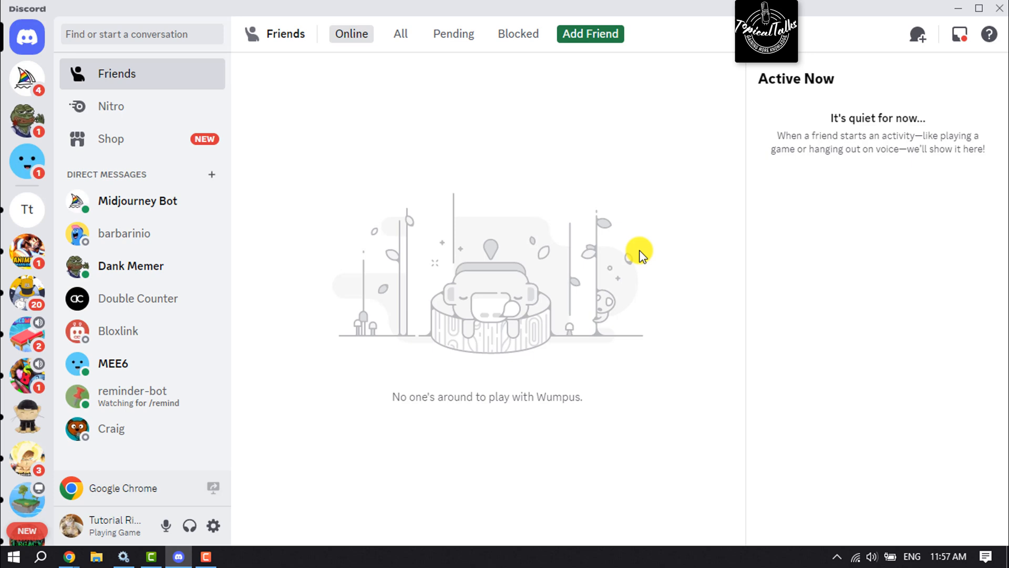
mouse_move(473, 364)
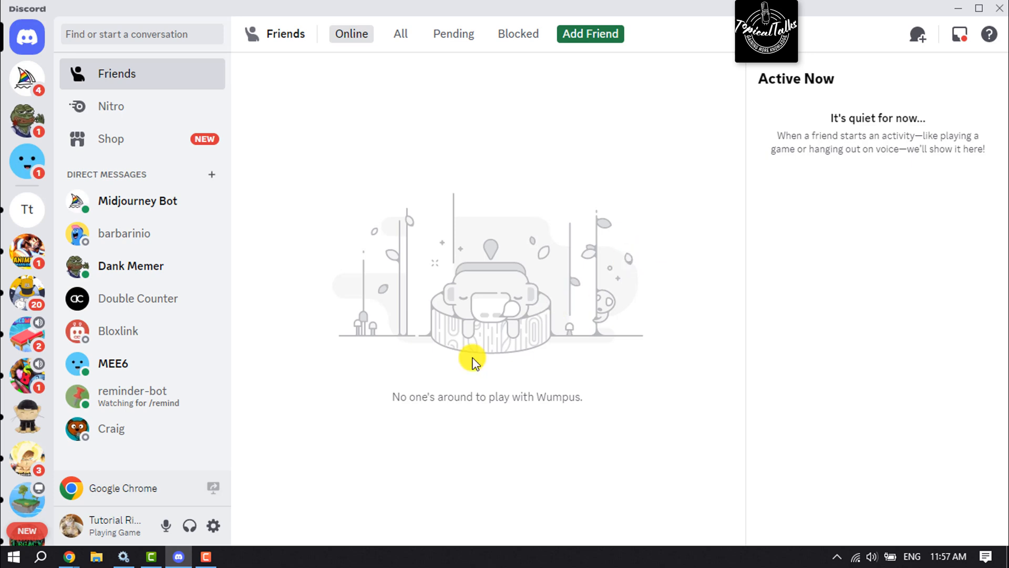
mouse_move(280, 500)
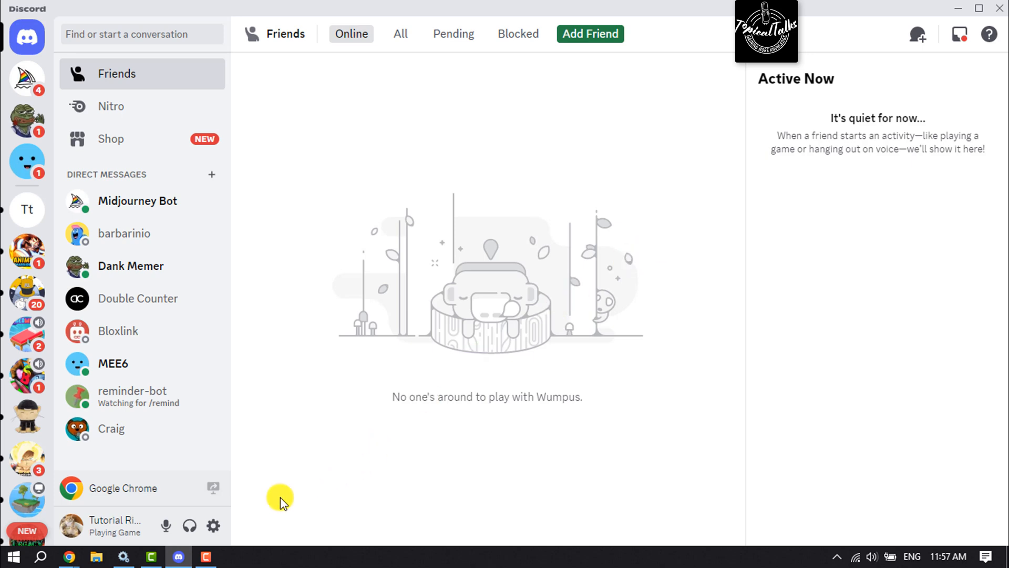
left_click(213, 526)
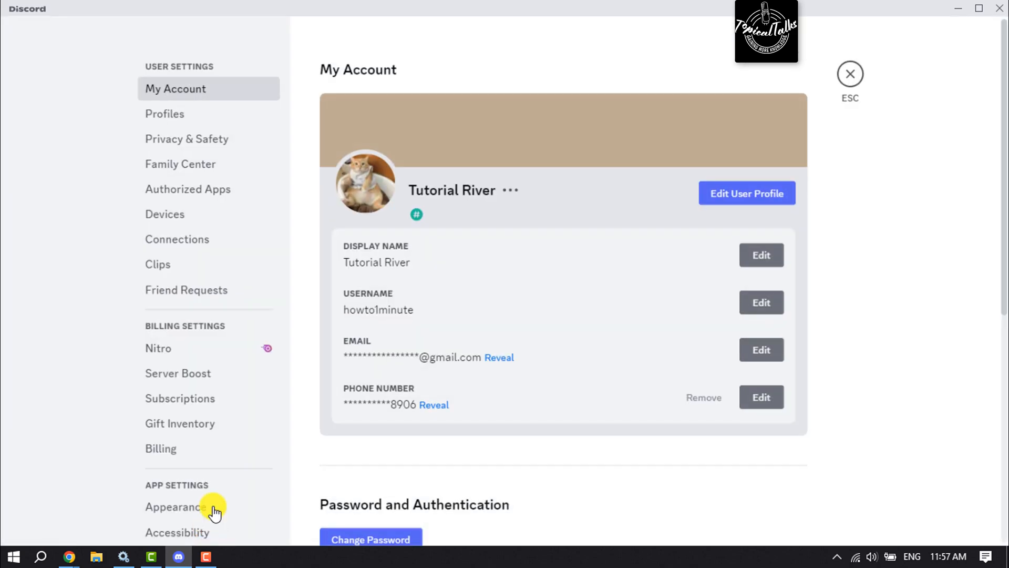
- Enable Quality of Service High Packet Priority under Voice & Video, then return to Friends
scroll("down", 3)
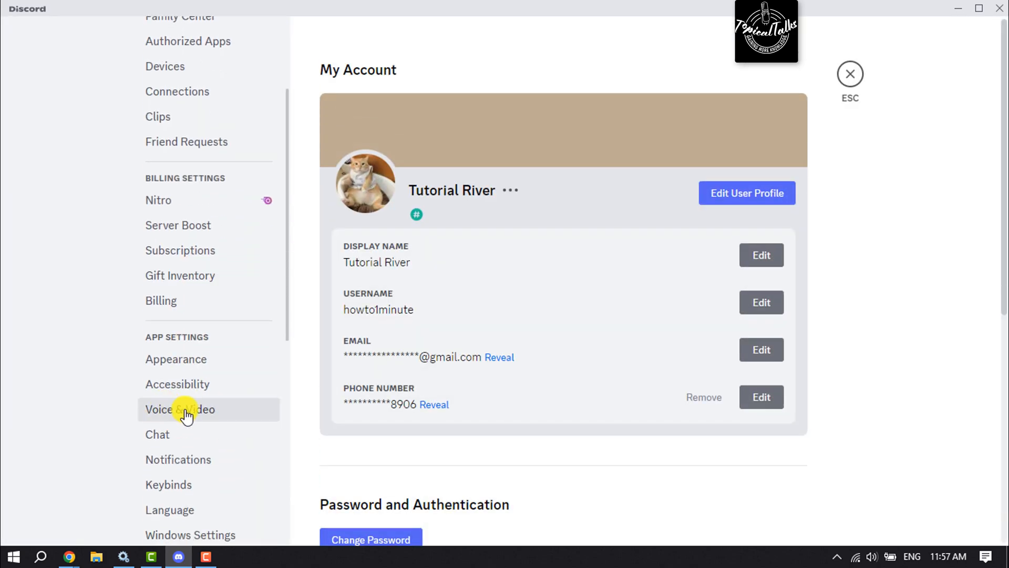
left_click(180, 409)
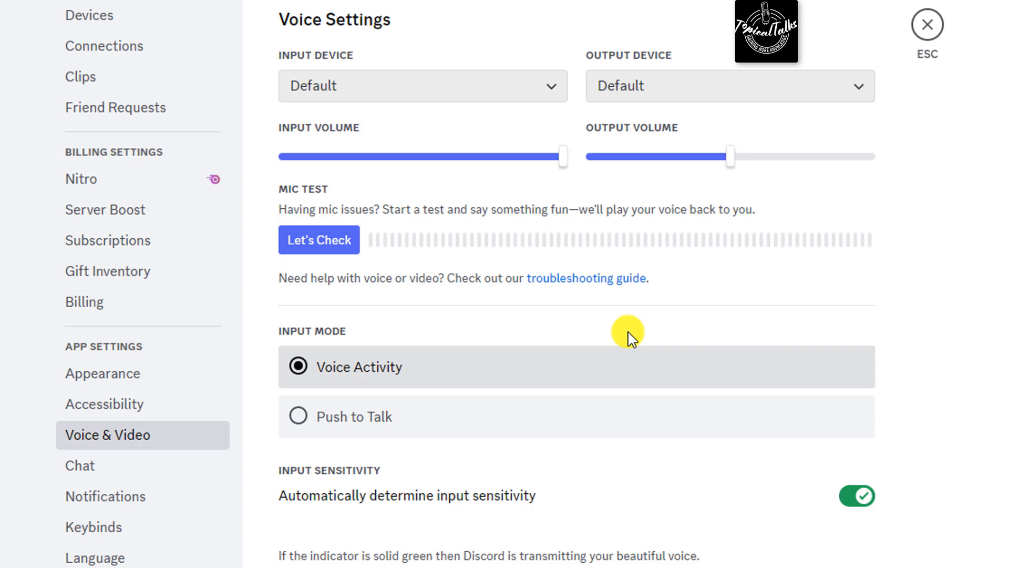
scroll("down", 3)
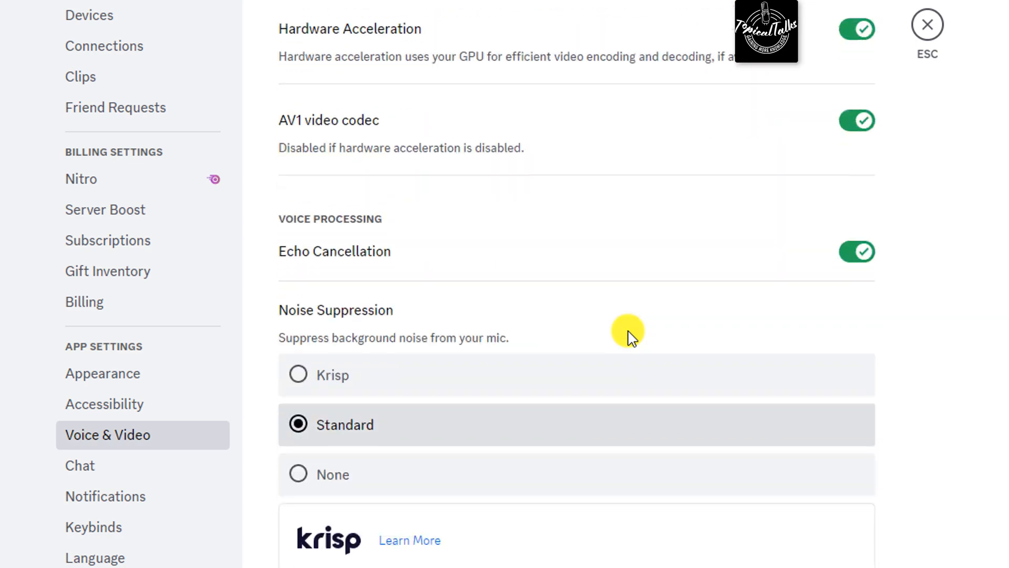
scroll("down", 3)
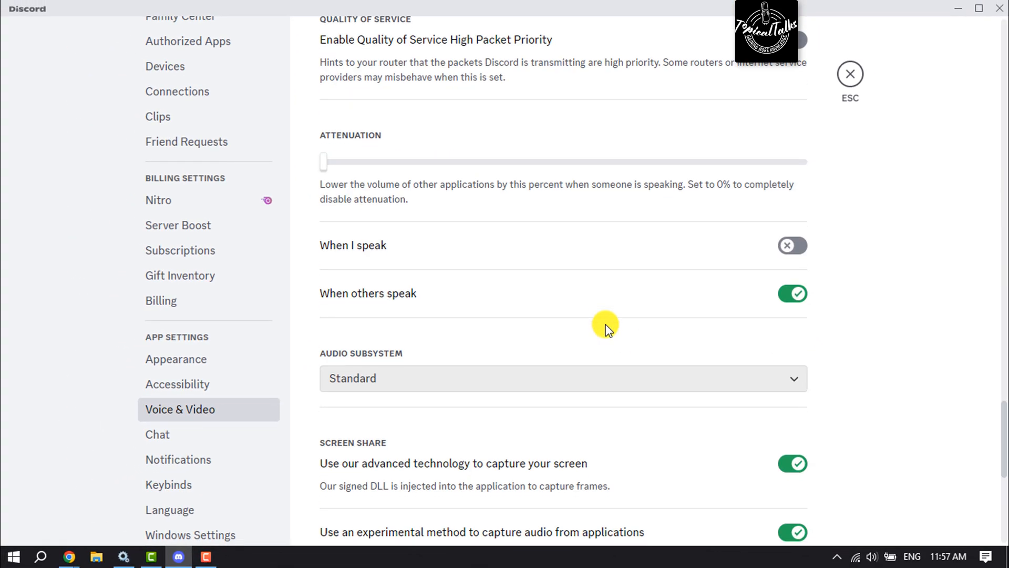
scroll("up", 3)
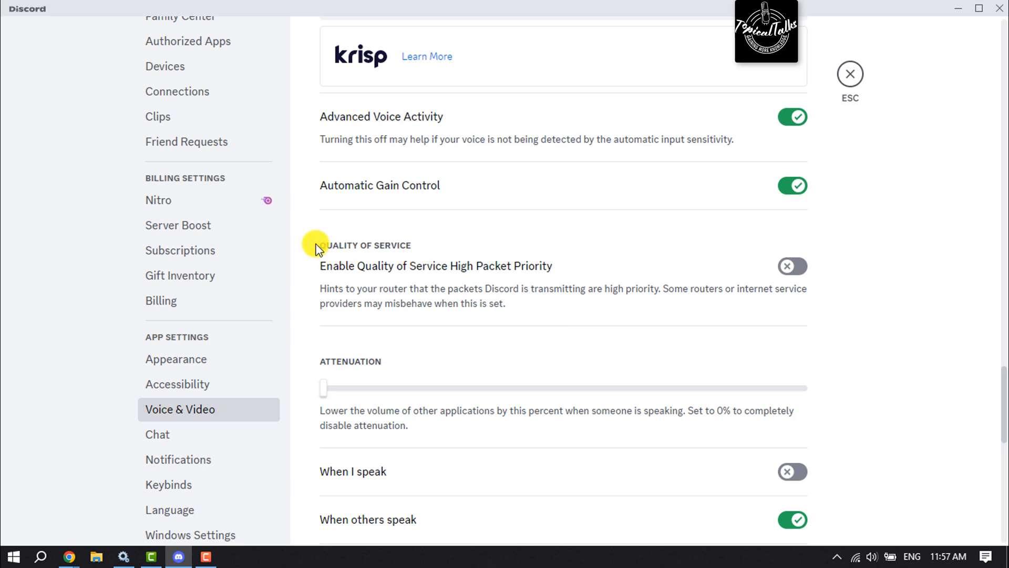
mouse_move(349, 280)
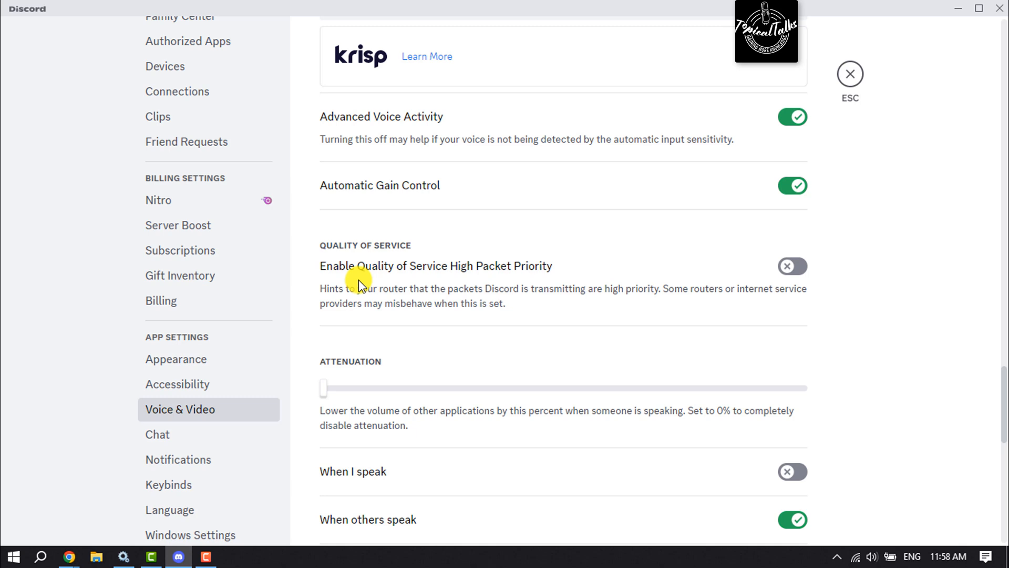
mouse_move(540, 270)
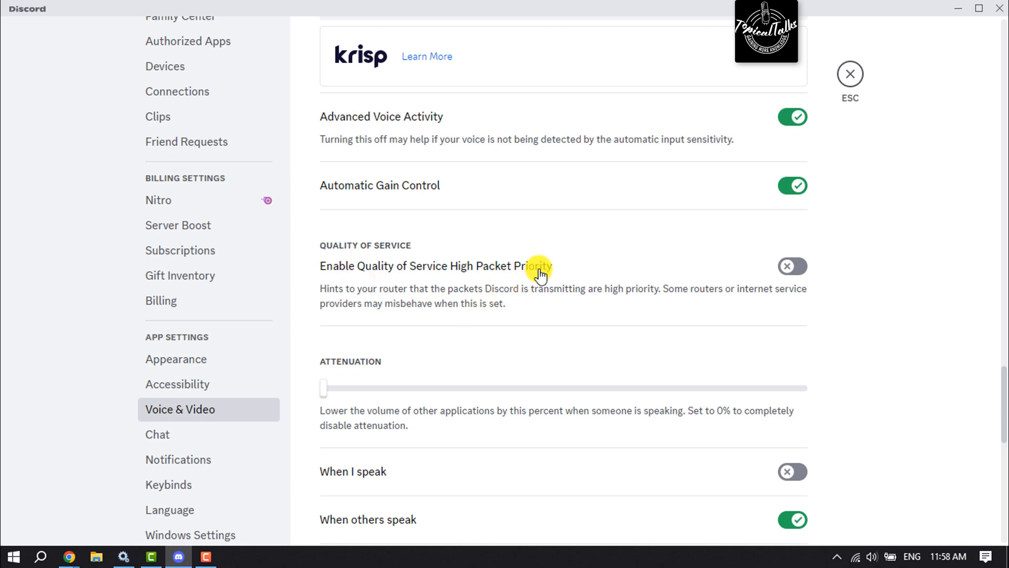
mouse_move(792, 266)
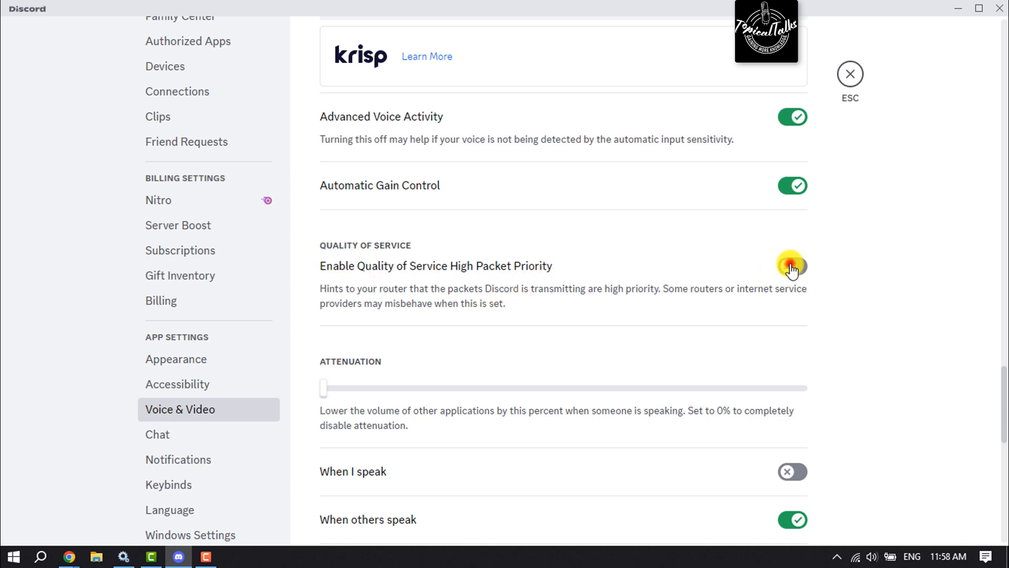
left_click(849, 72)
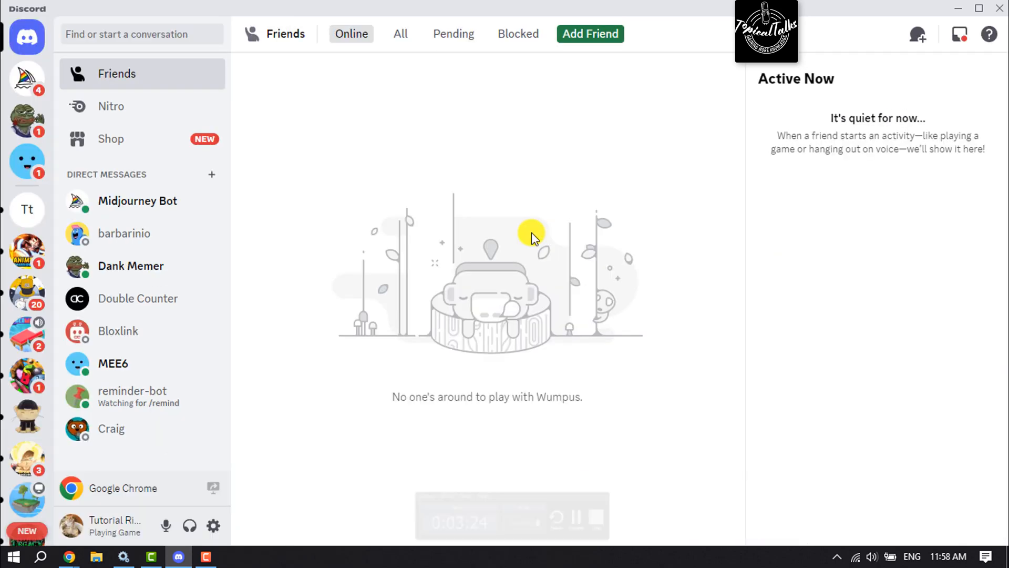
mouse_move(454, 269)
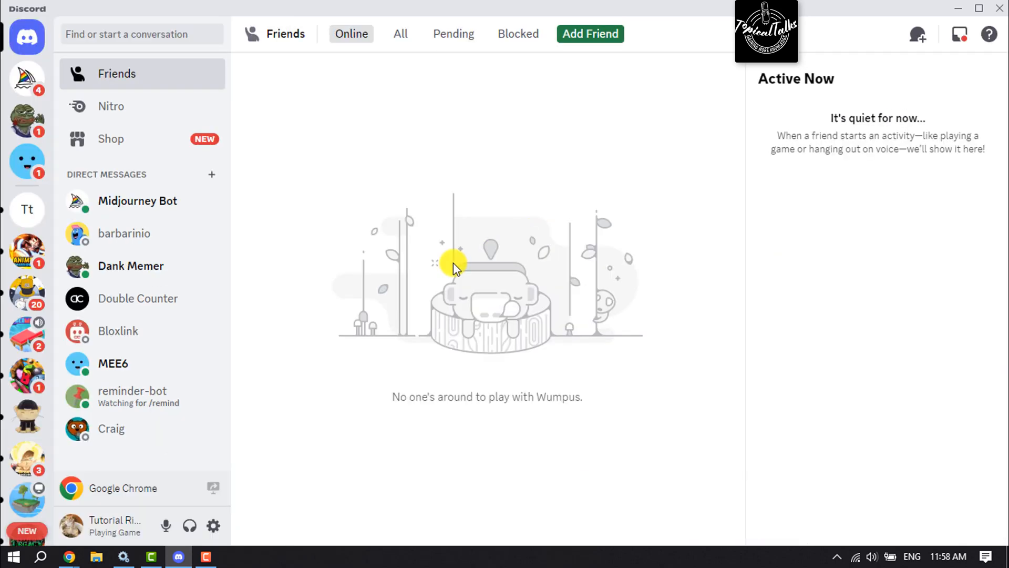
mouse_move(6, 342)
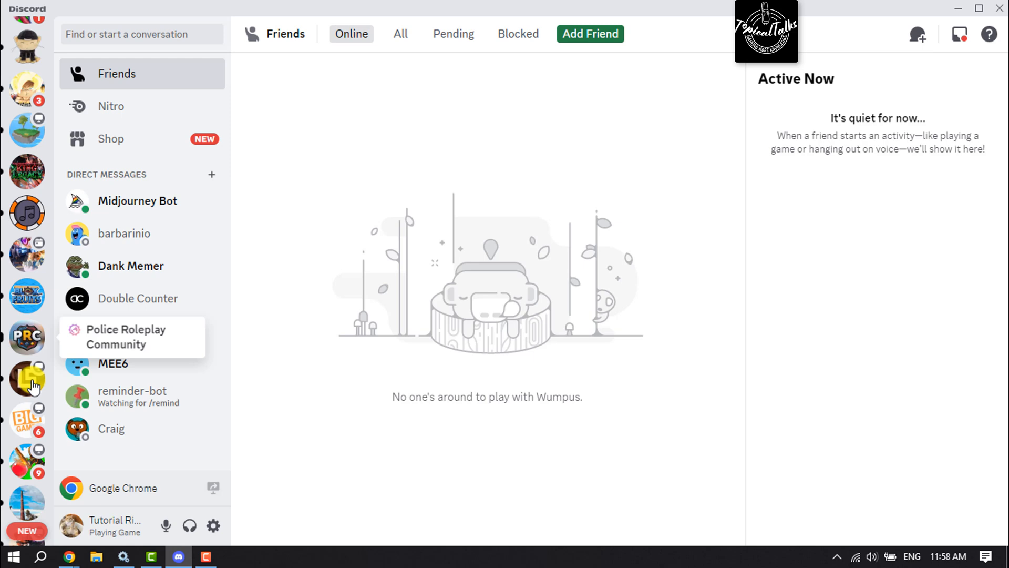
mouse_move(25, 498)
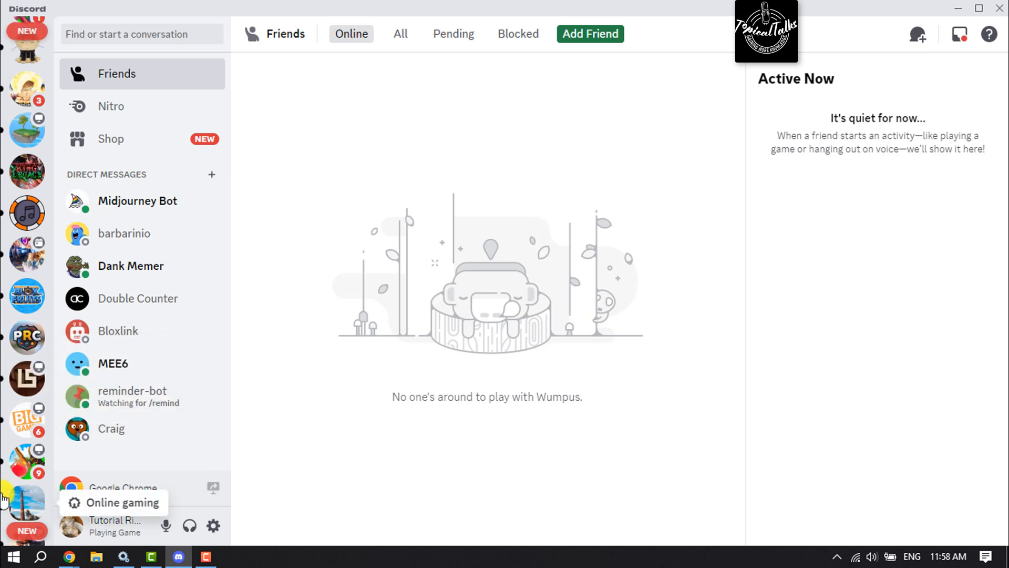
mouse_move(25, 506)
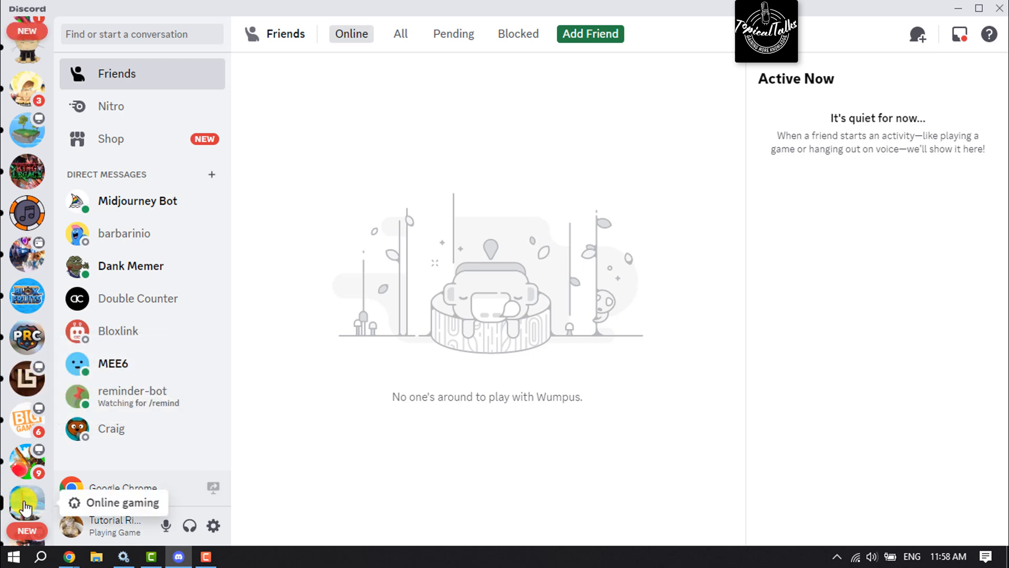
- Join General voice in Online gaming and go live sharing Google Chrome at 720p, 30 fps
left_click(122, 503)
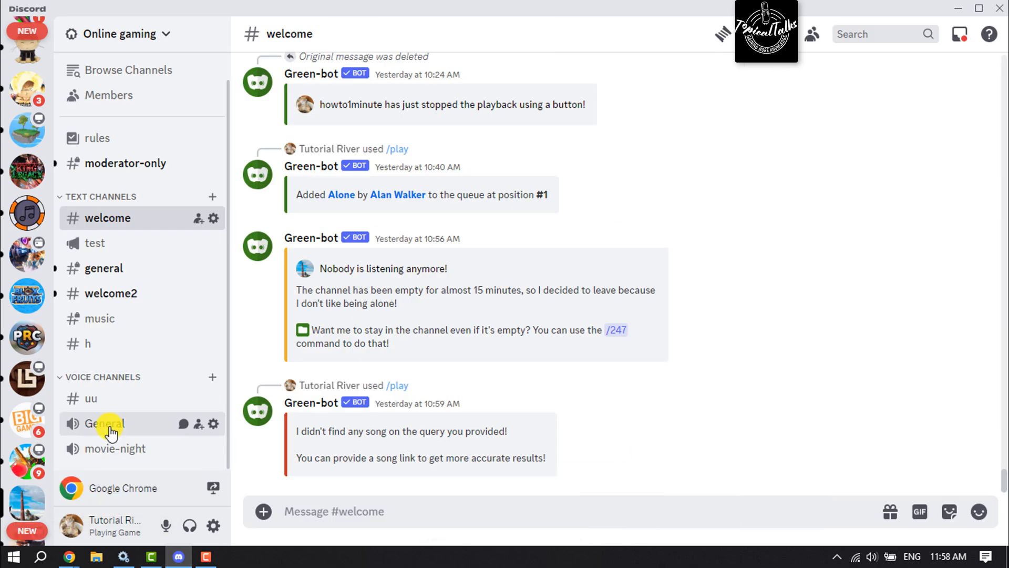
left_click(104, 423)
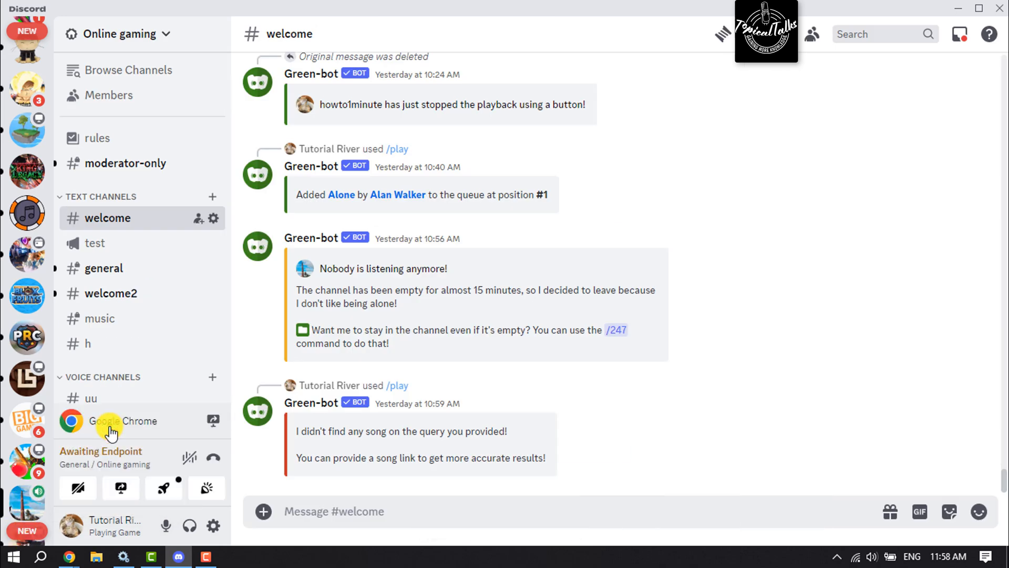
mouse_move(120, 487)
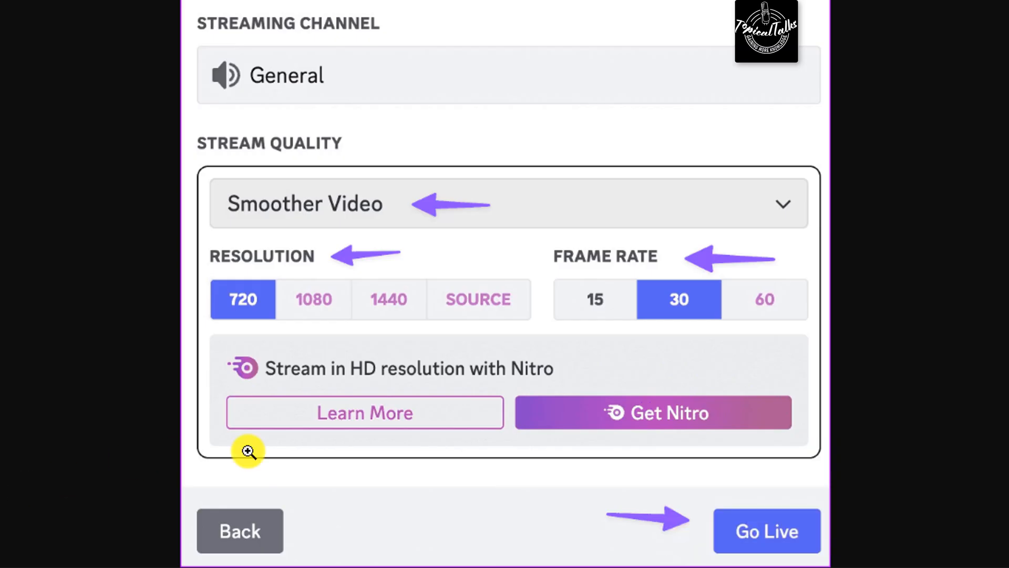
mouse_move(404, 218)
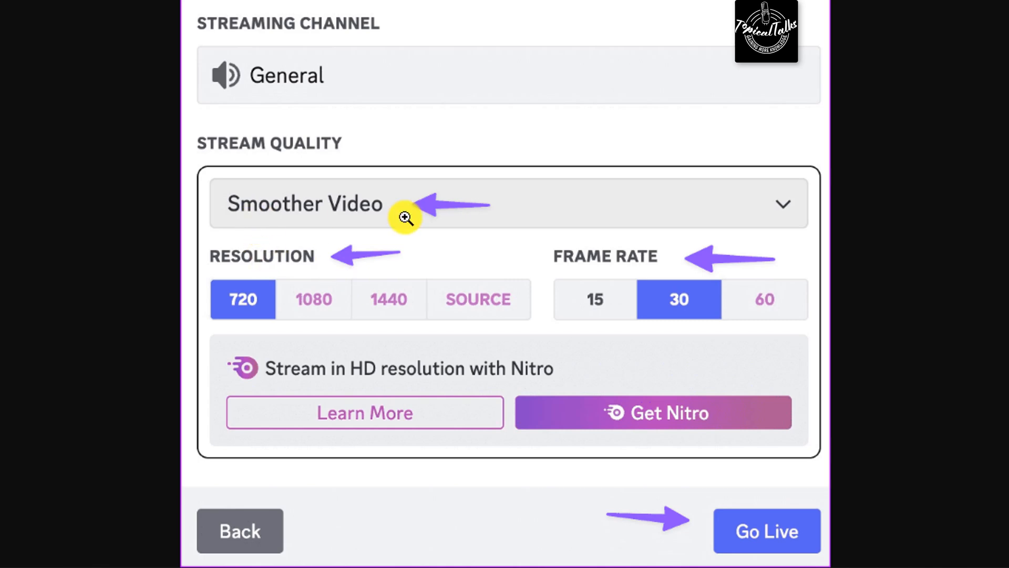
mouse_move(325, 341)
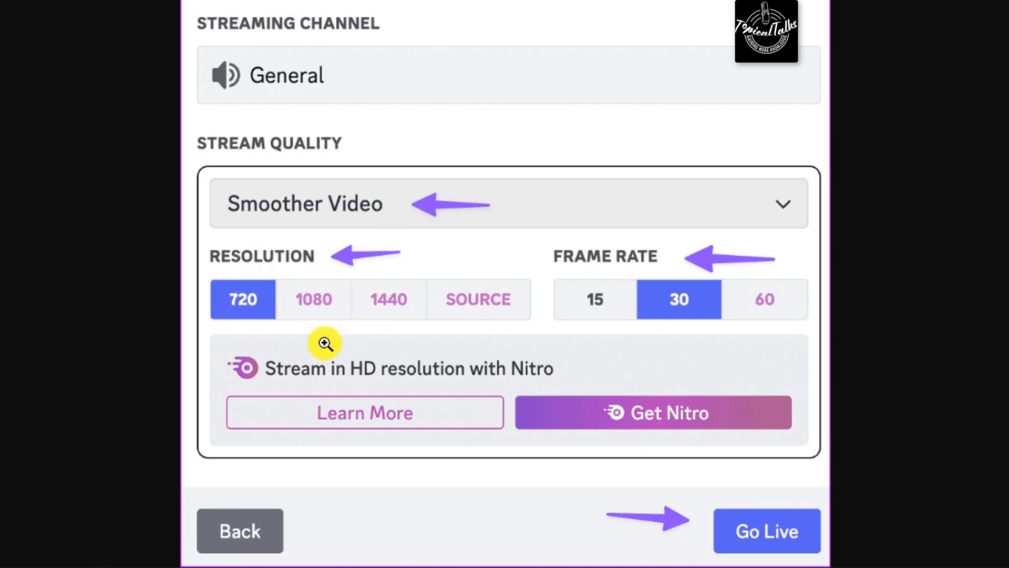
mouse_move(663, 341)
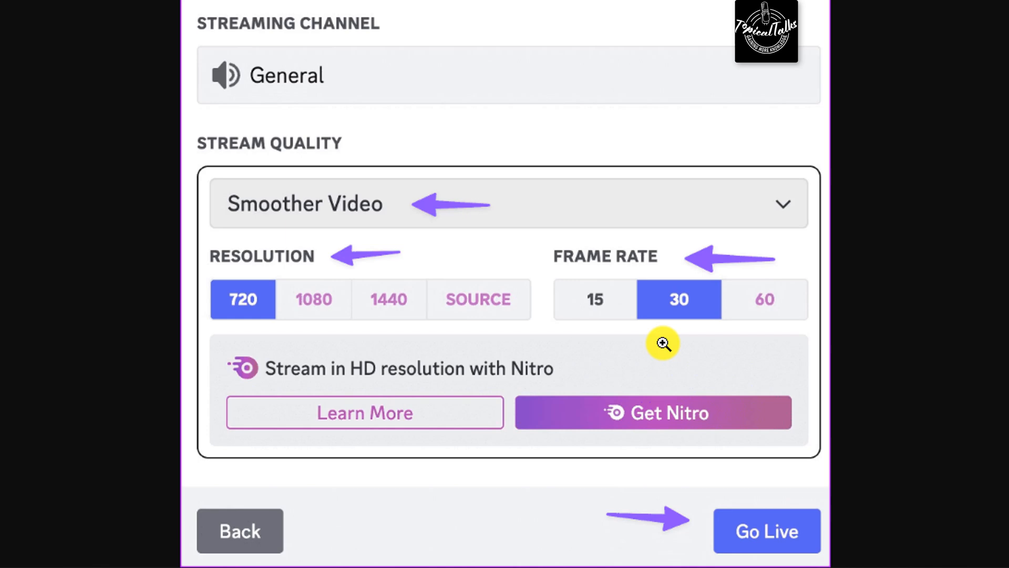
mouse_move(777, 319)
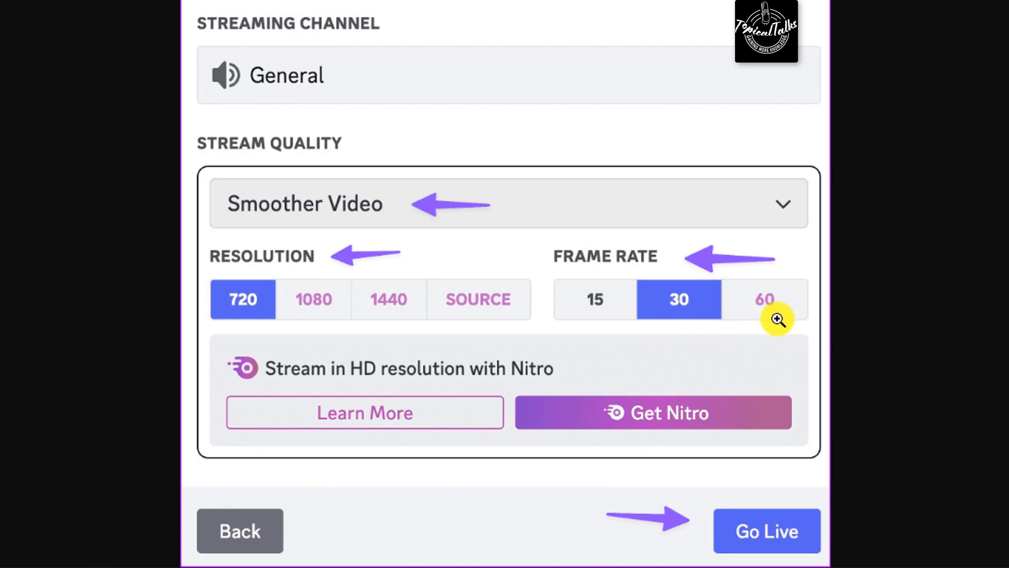
mouse_move(784, 318)
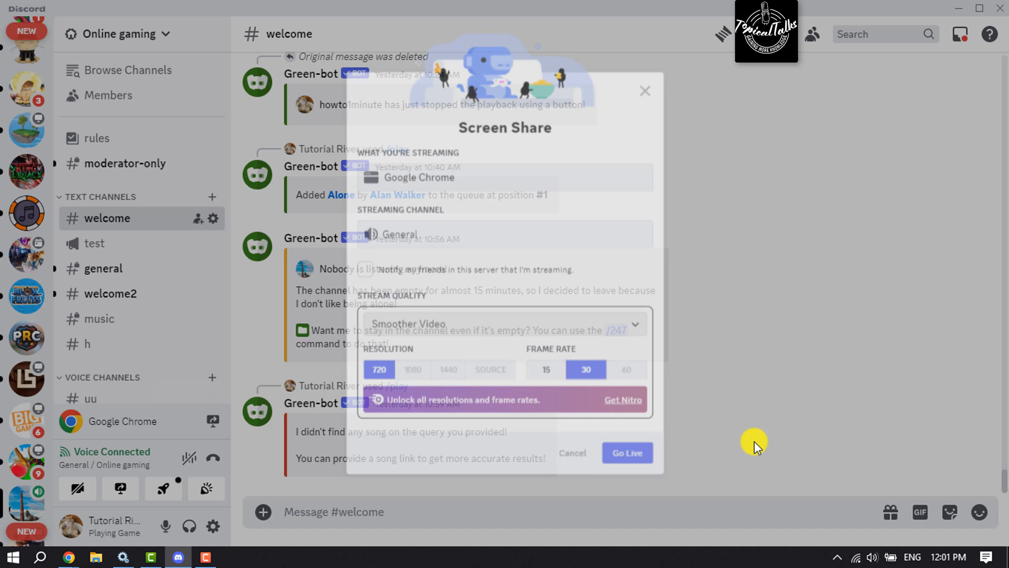
left_click(644, 91)
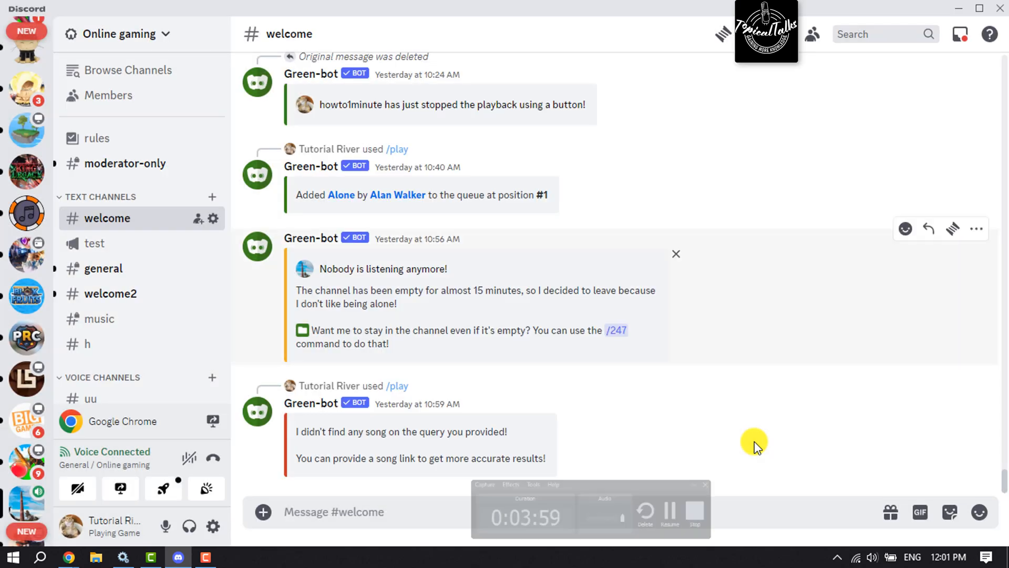